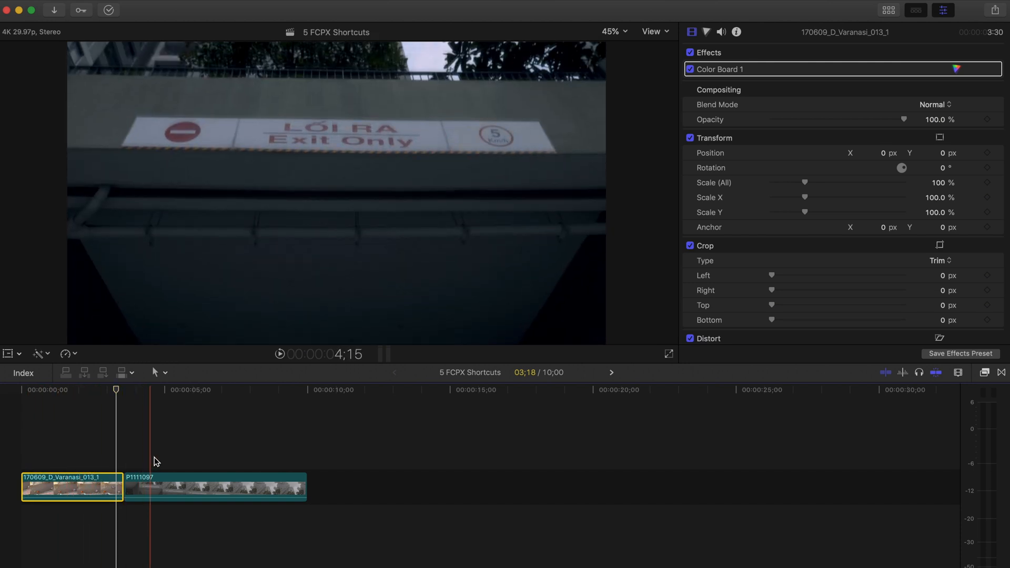
Step: Select the P1111097 building clip to prepare its speed ramp retiming
{"action": "left_click", "coordinate": [215, 486]}
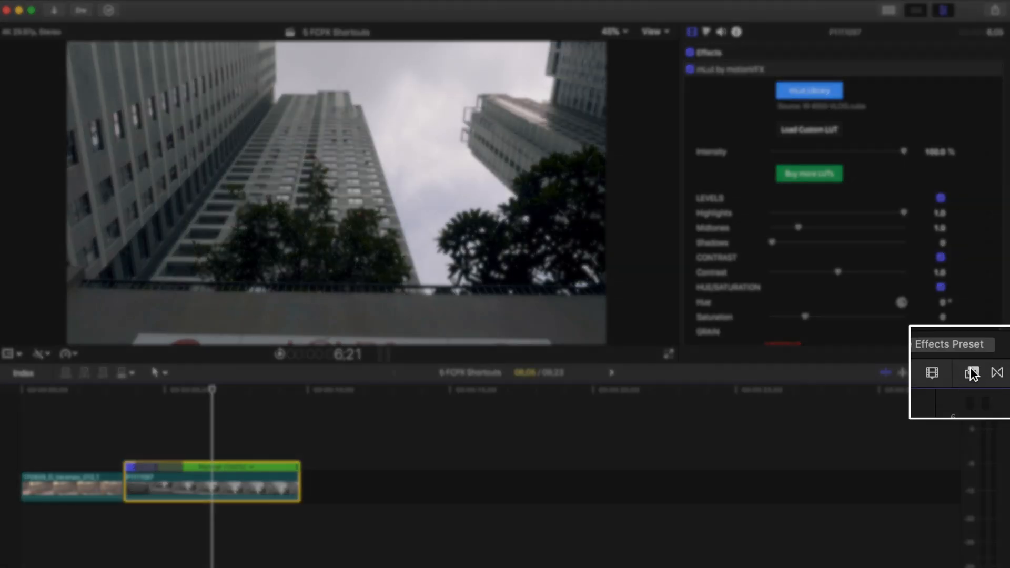
Step: Apply the Draw Mask effect and zoom the viewer to 25% to draw the shape above the frame
{"action": "left_click", "coordinate": [987, 372]}
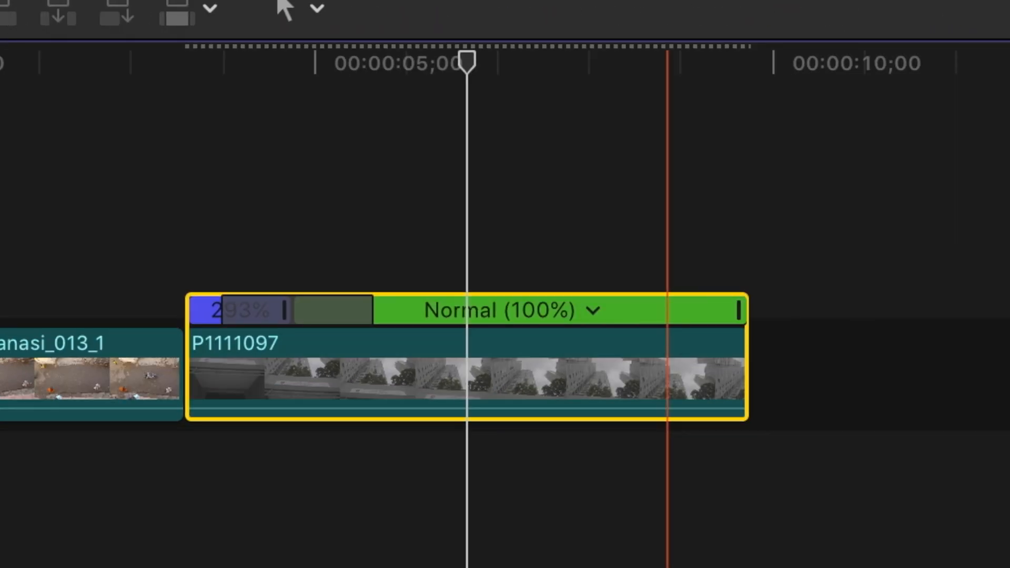
{"action": "left_click", "coordinate": [613, 30]}
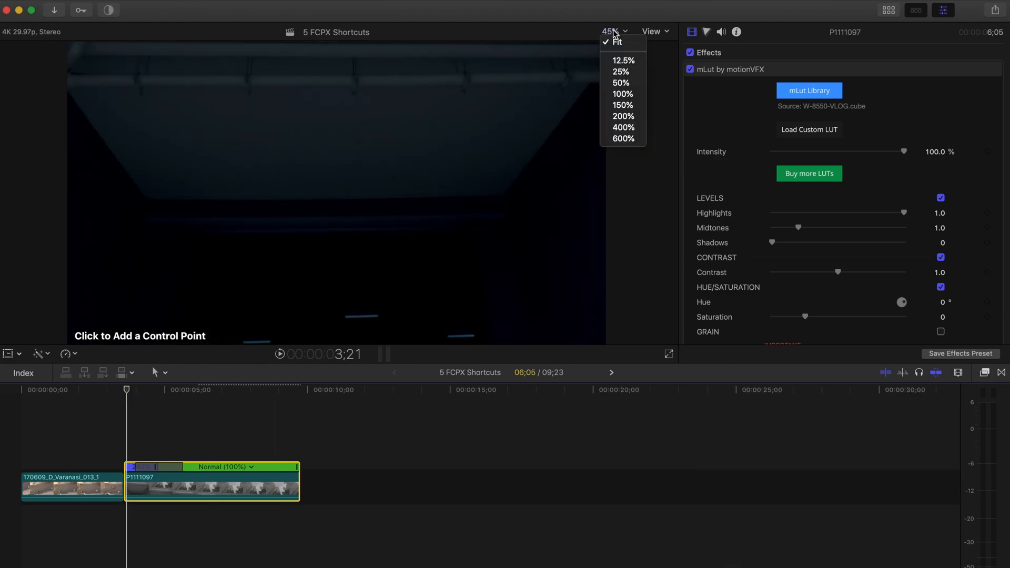
{"action": "left_click", "coordinate": [620, 70]}
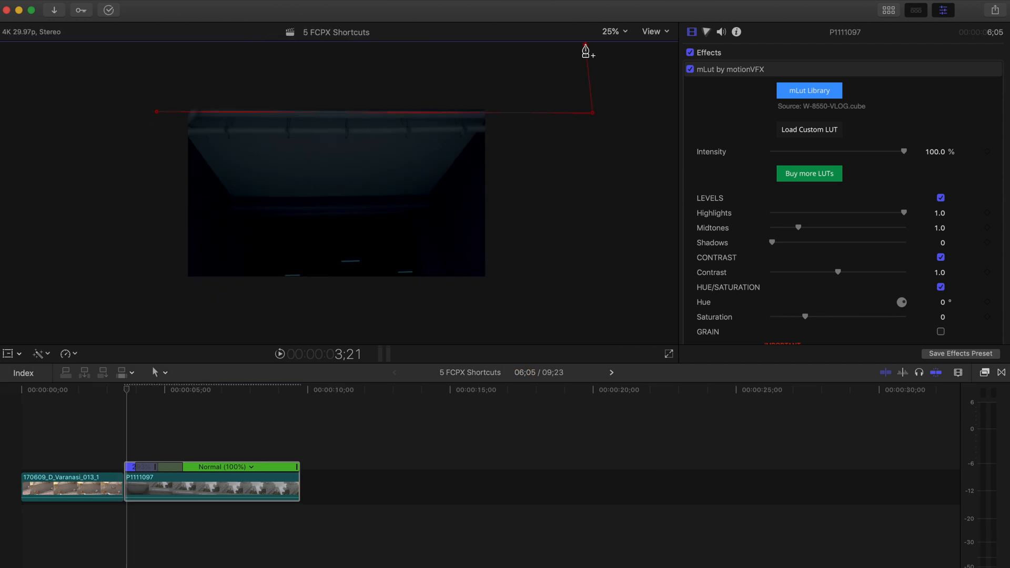
{"action": "scroll", "scroll_direction": "down", "scroll_amount": 3}
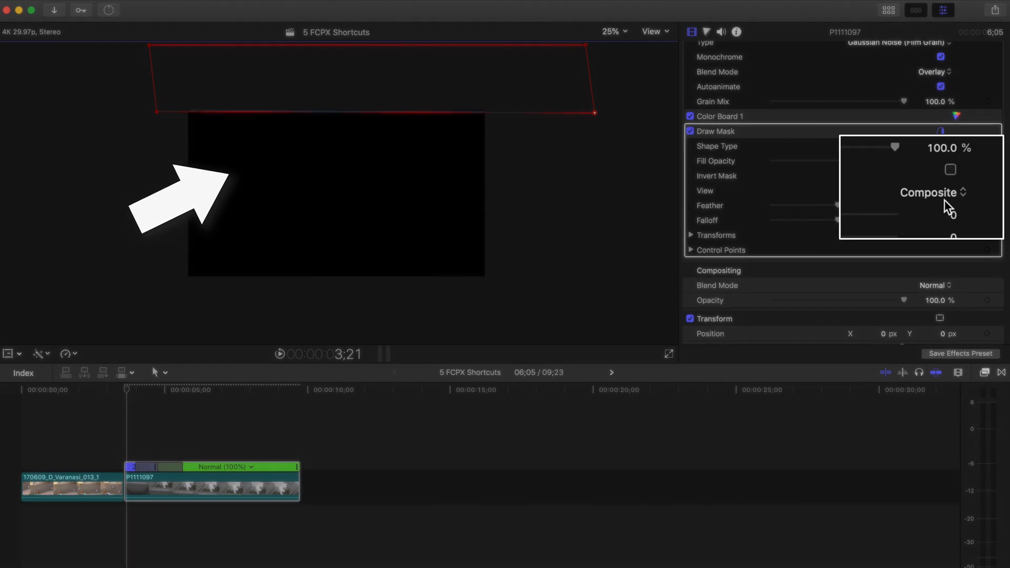
Step: Set the Draw Mask view to Original and expand its transform settings for the control-point keyframe
{"action": "left_click", "coordinate": [928, 192]}
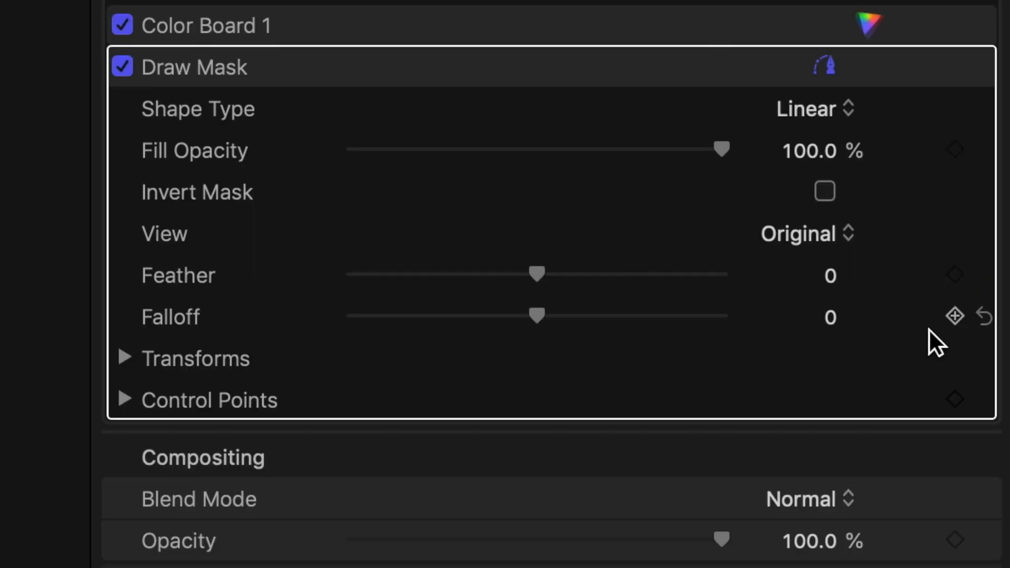
{"action": "mouse_move", "coordinate": [122, 371]}
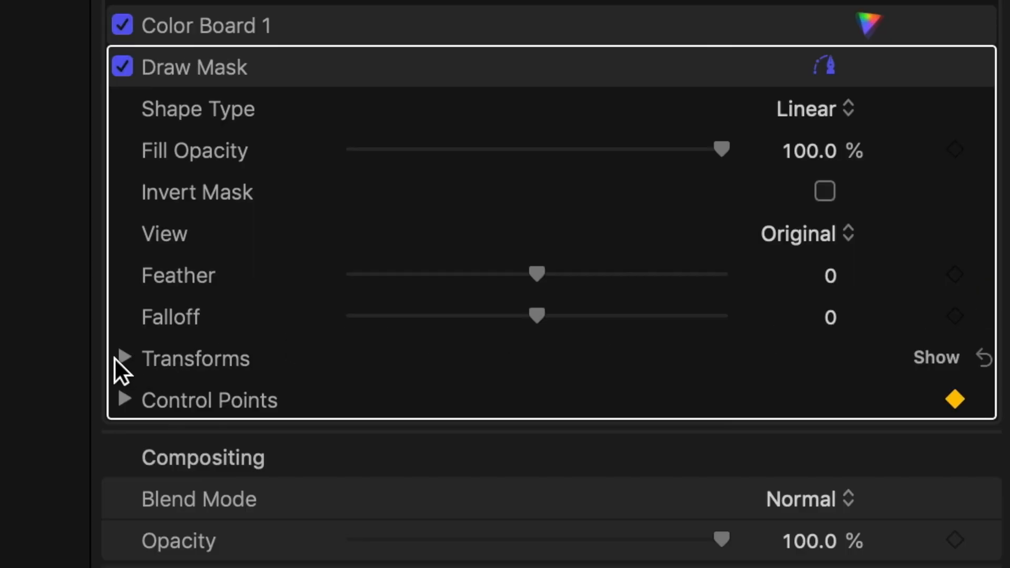
{"action": "left_click", "coordinate": [124, 358]}
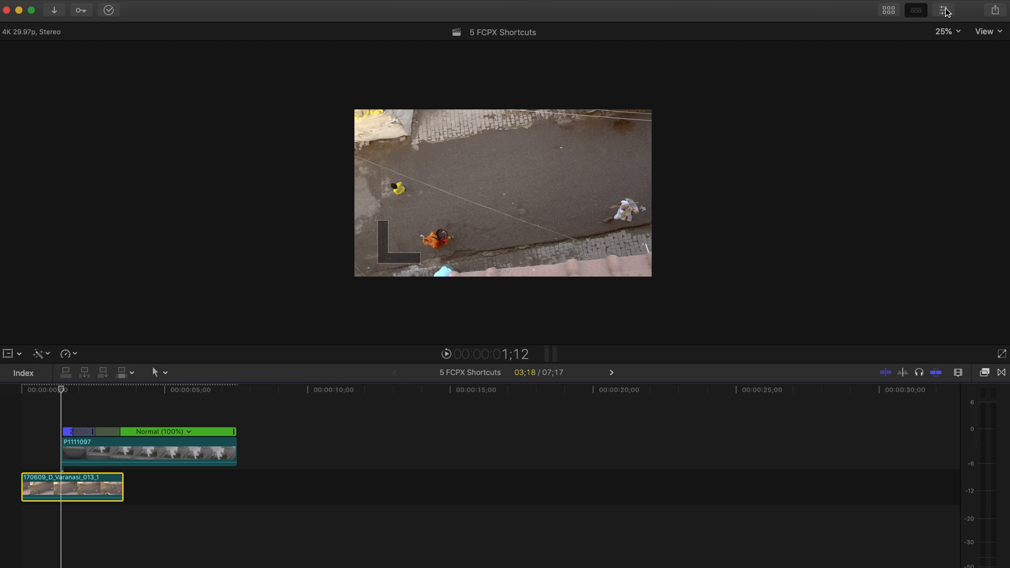
{"action": "mouse_move", "coordinate": [981, 59]}
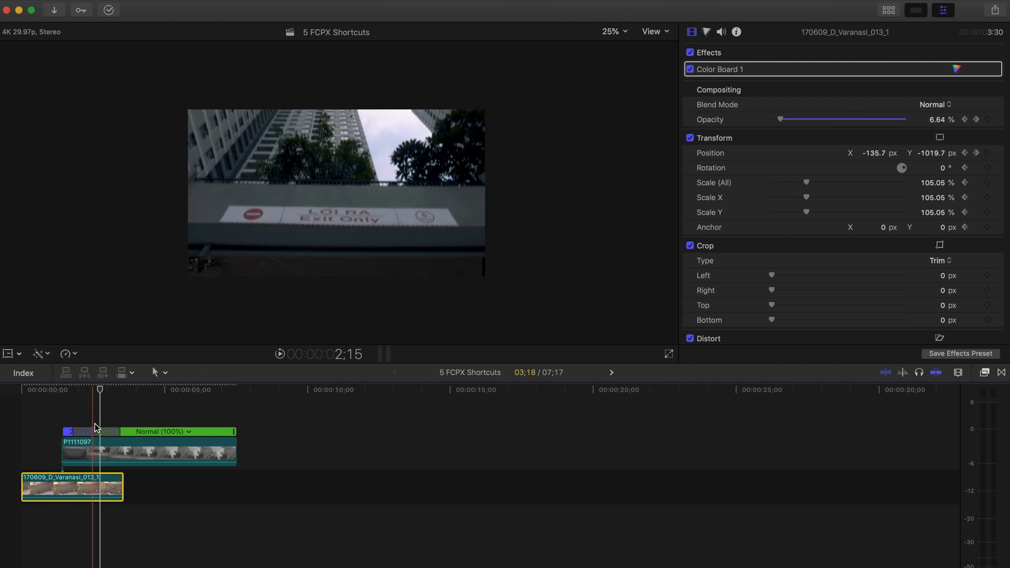
Step: Browse Sound Effects for "city" and widen the Name column to read the City titles
{"action": "left_click", "coordinate": [148, 449]}
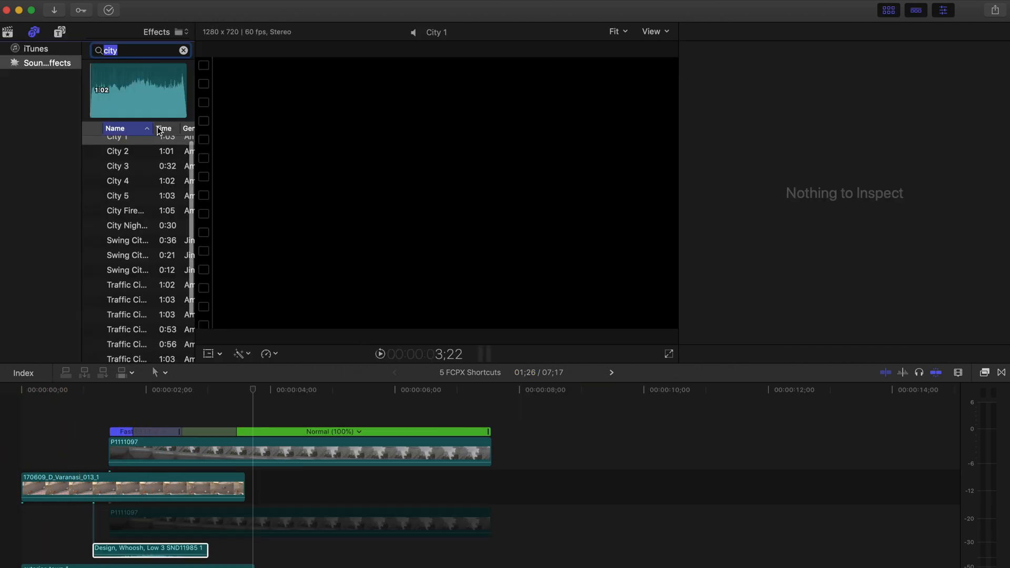
{"action": "left_click", "coordinate": [117, 202]}
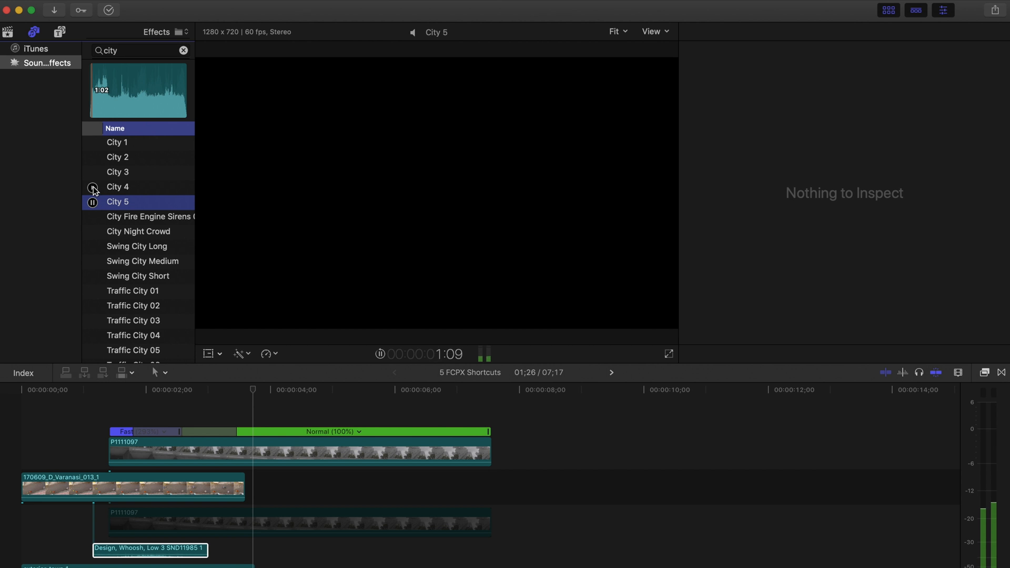